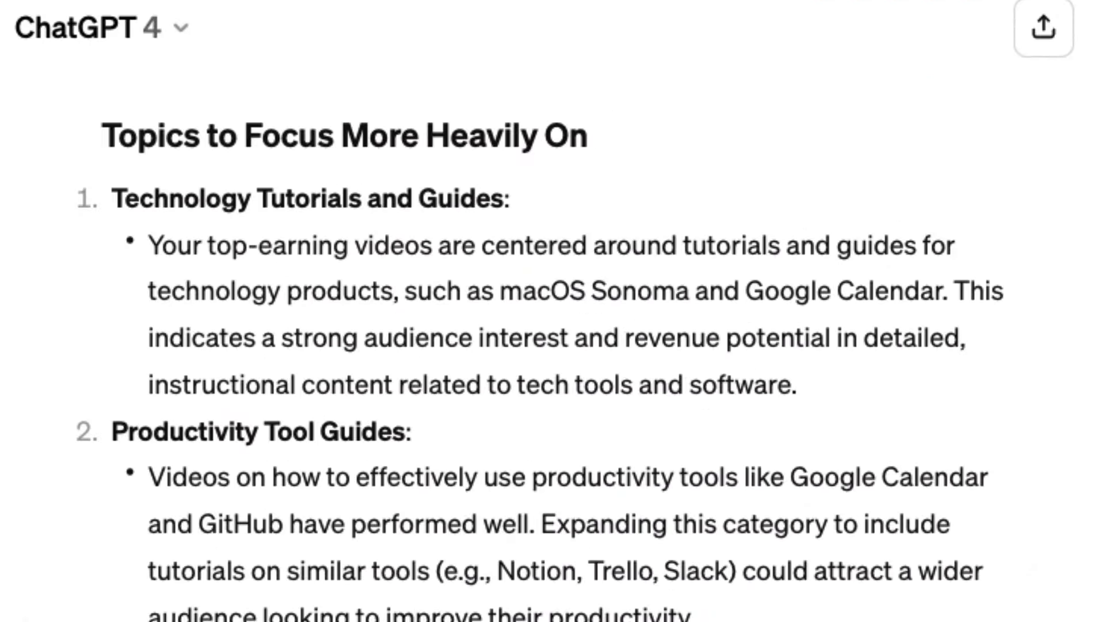
- Have Copilot generate a YouTube script outline from the request 'write me an outline for…'
{"action": "scroll", "scroll_direction": "down", "scroll_amount": 3}
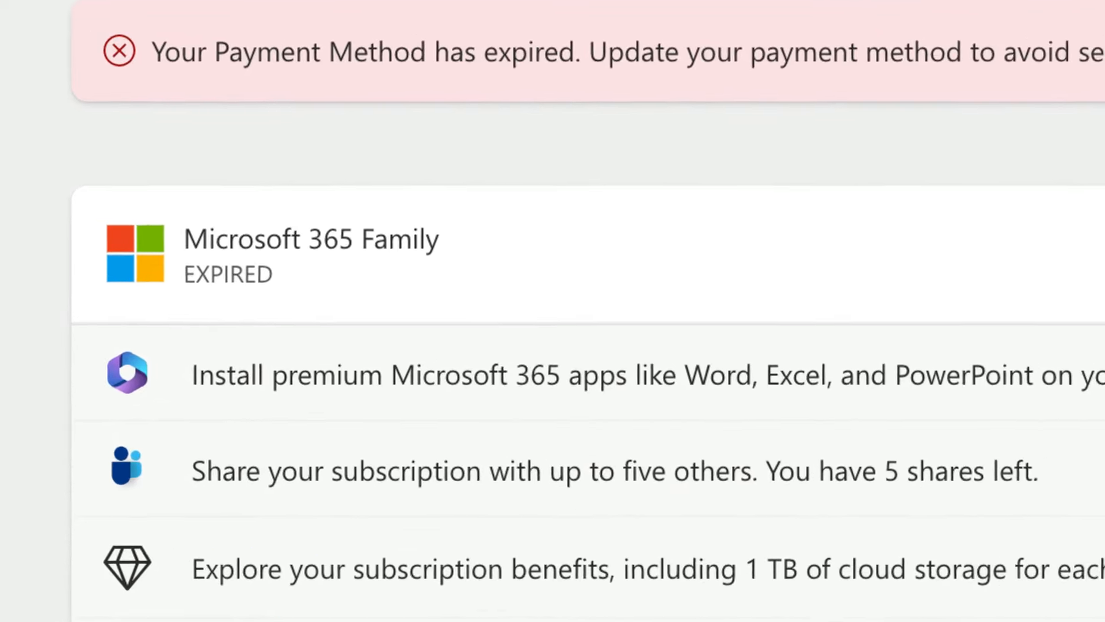
{"action": "scroll", "scroll_direction": "down", "scroll_amount": 3}
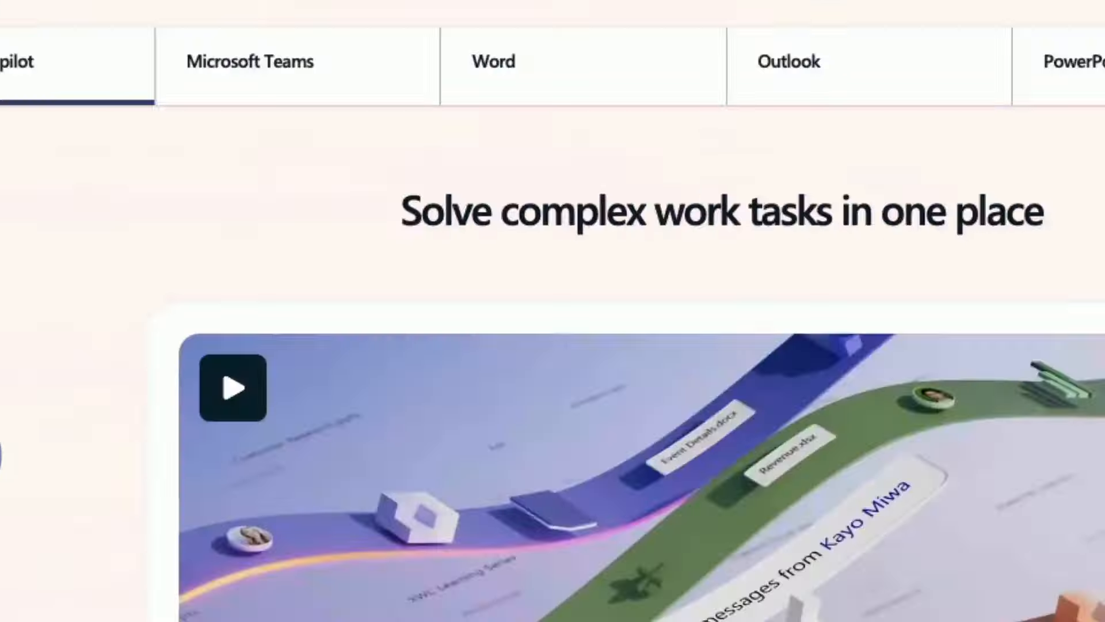
{"action": "type", "text": "write me an outline for"}
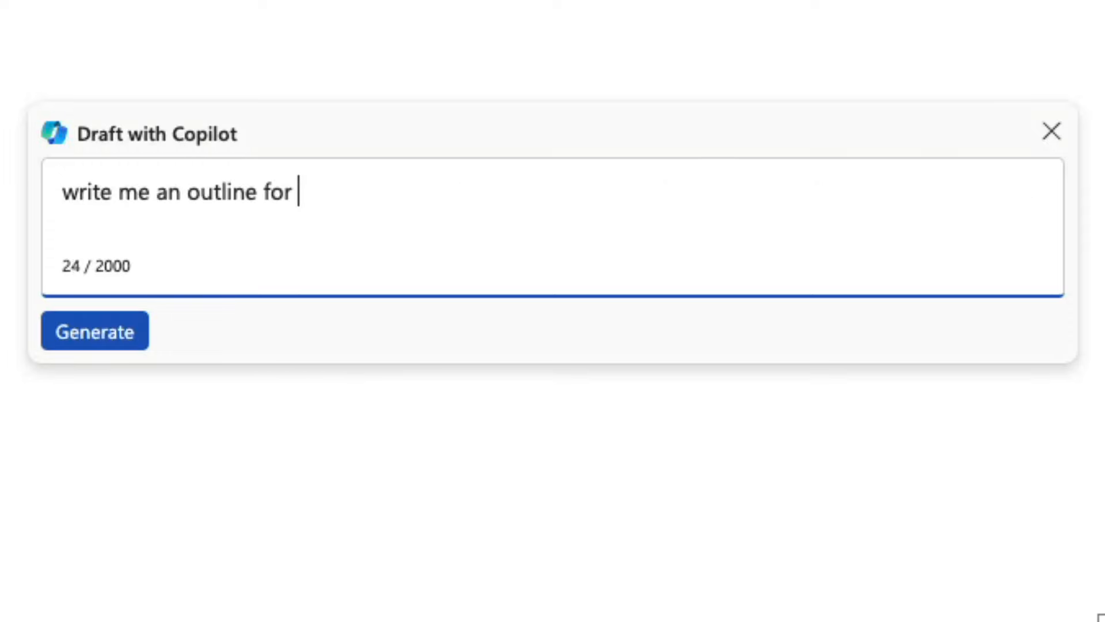
{"action": "left_click", "coordinate": [94, 330]}
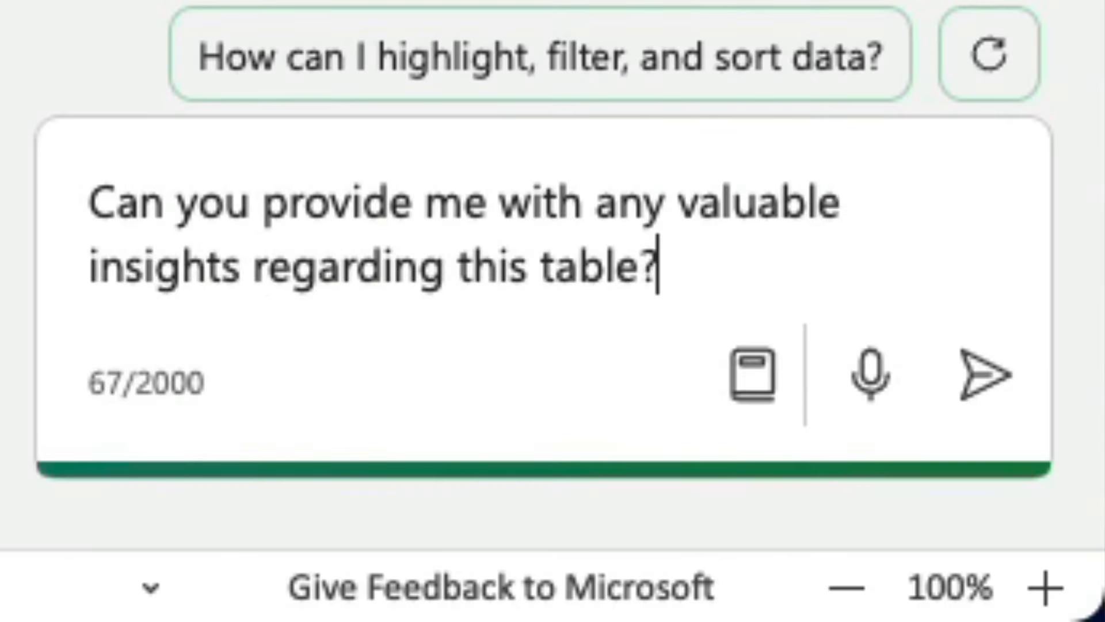
- Select the generated outline and start Rewrite with Copilot on it
{"action": "left_click", "coordinate": [988, 374]}
{"action": "type", "text": "wr"}
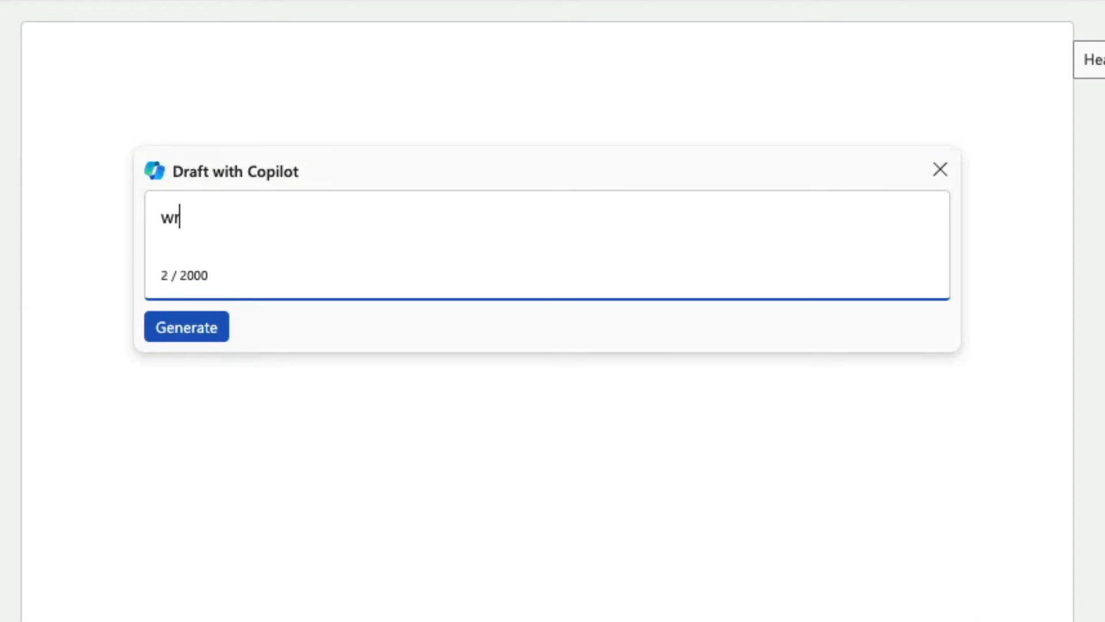
{"action": "left_click", "coordinate": [186, 326]}
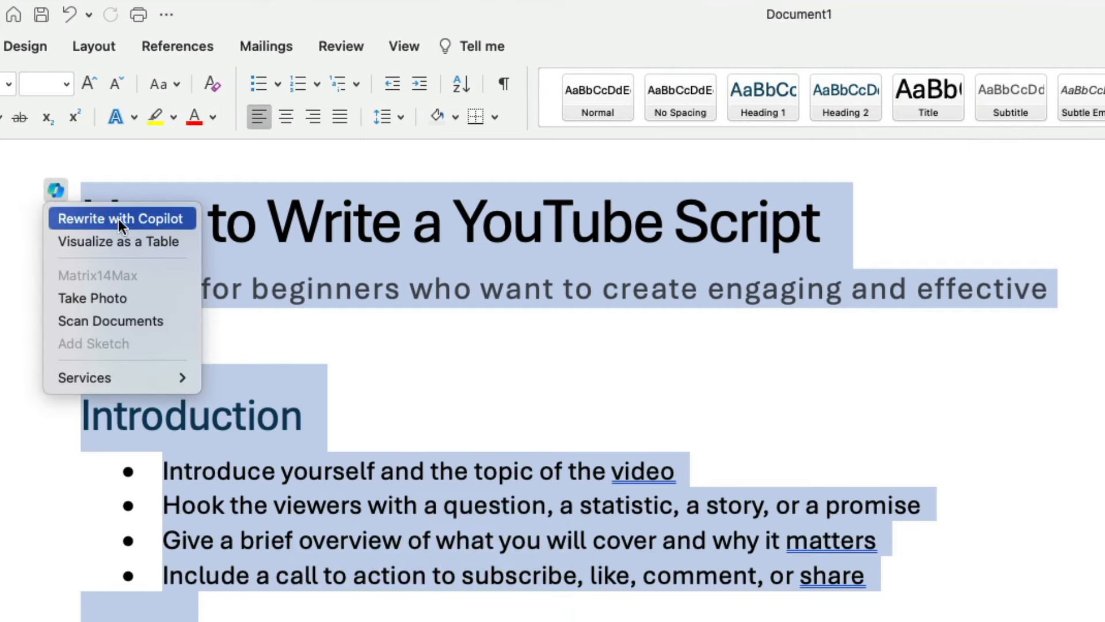
{"action": "left_click", "coordinate": [120, 217]}
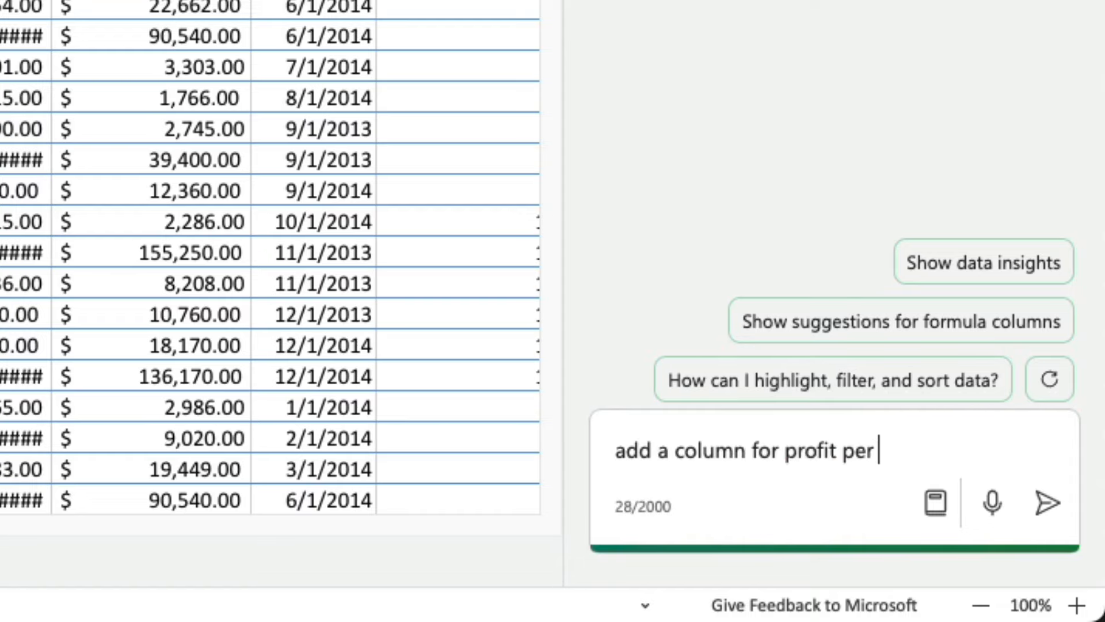
- Send the profit-per-unit request and insert Copilot's suggested Profit per Unit formula column
{"action": "left_click", "coordinate": [1049, 502]}
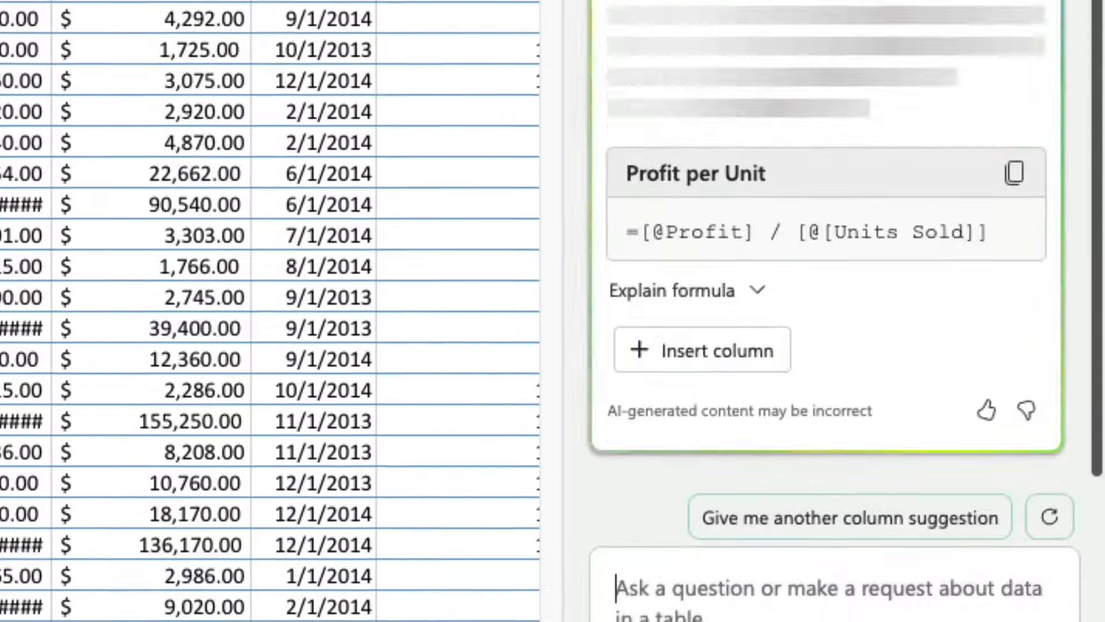
{"action": "left_click", "coordinate": [701, 349]}
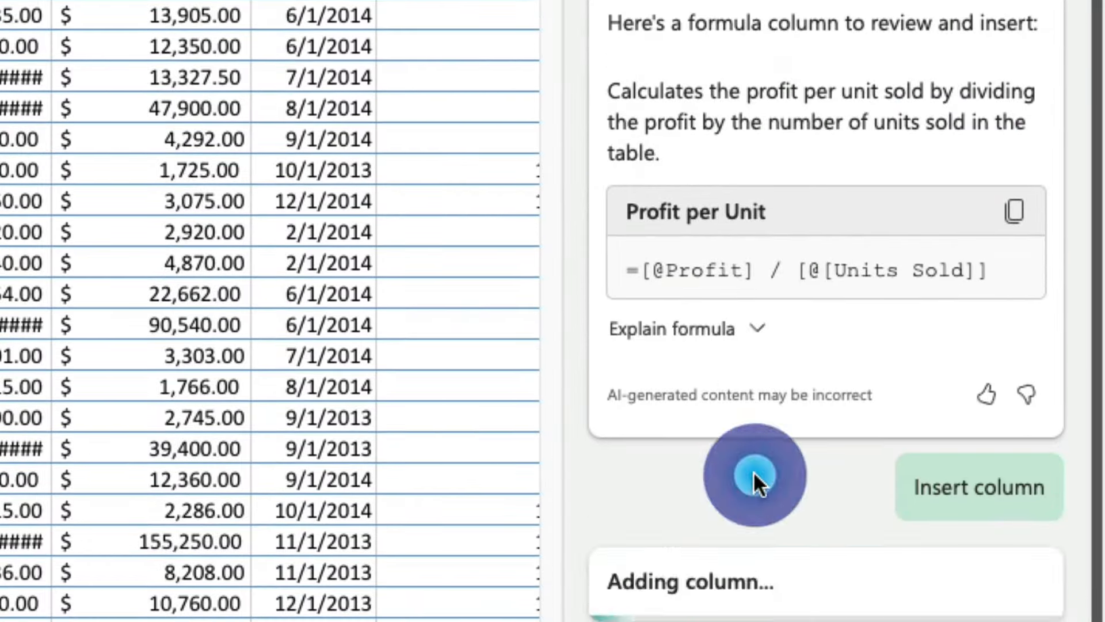
{"action": "left_click", "coordinate": [979, 487]}
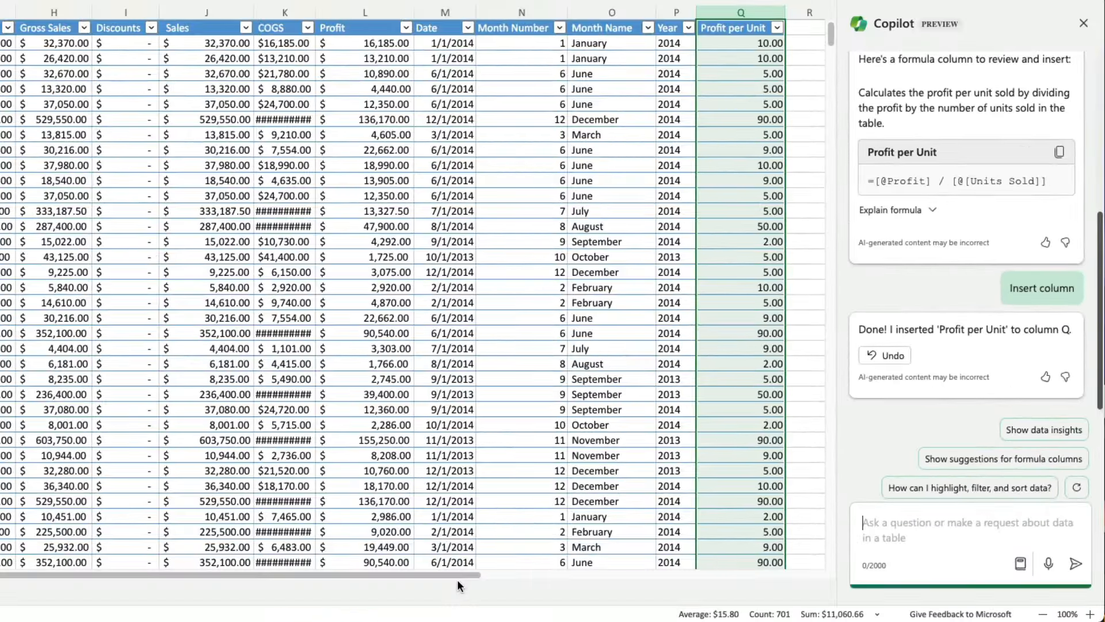
{"action": "type", "text": "how"}
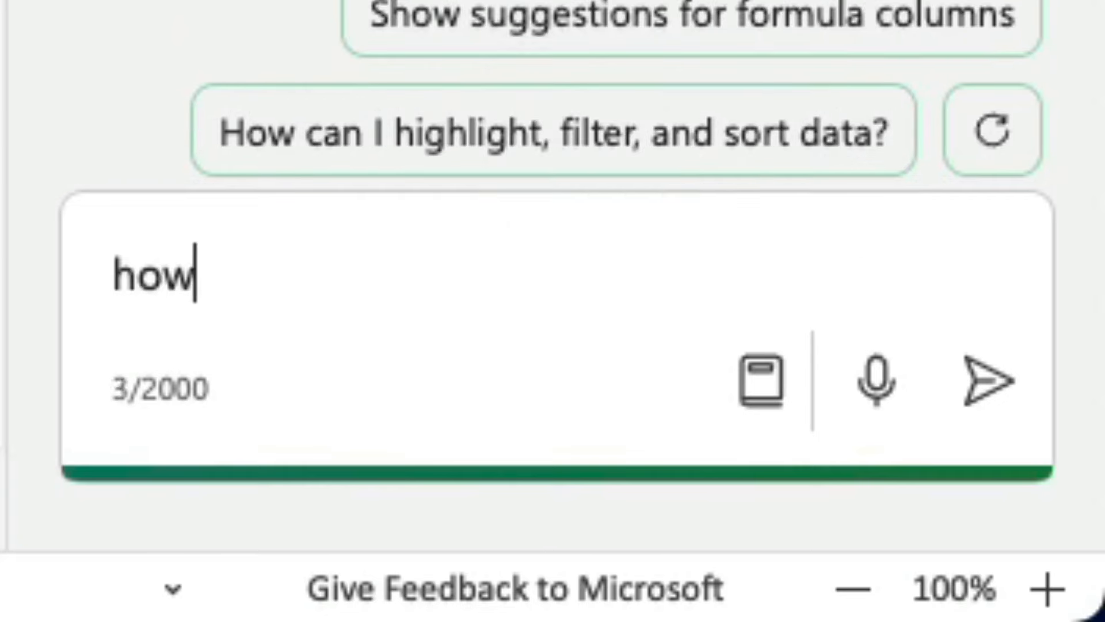
{"action": "left_click", "coordinate": [992, 379]}
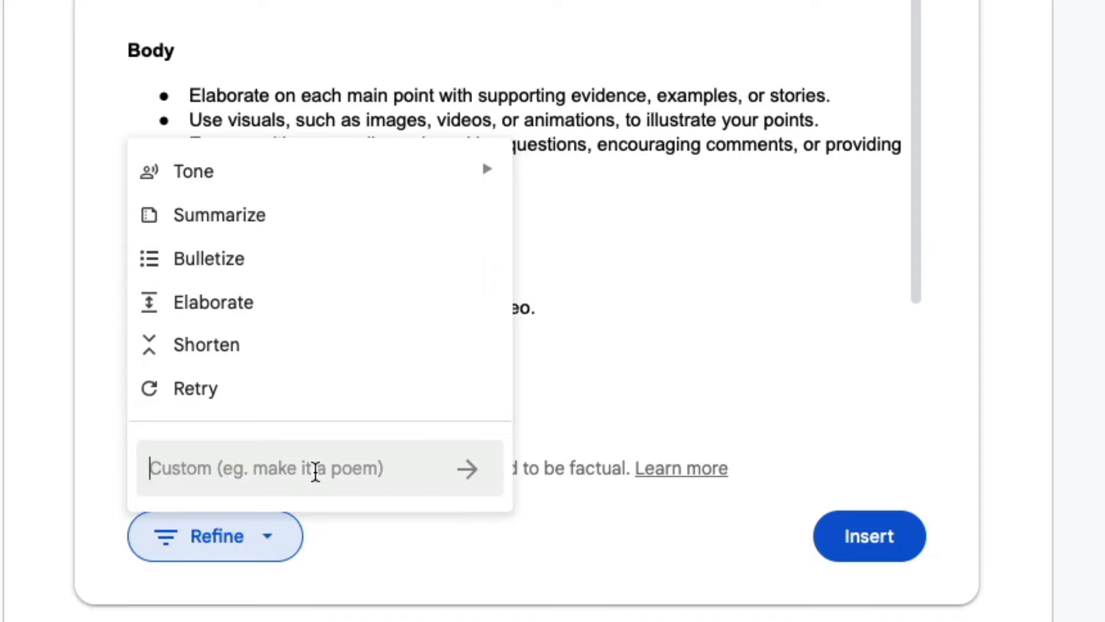
- Ask Gemini to 'remove all of the bullet point text', then request script improvement suggestions
{"action": "type", "text": "remove all of the bullet point"}
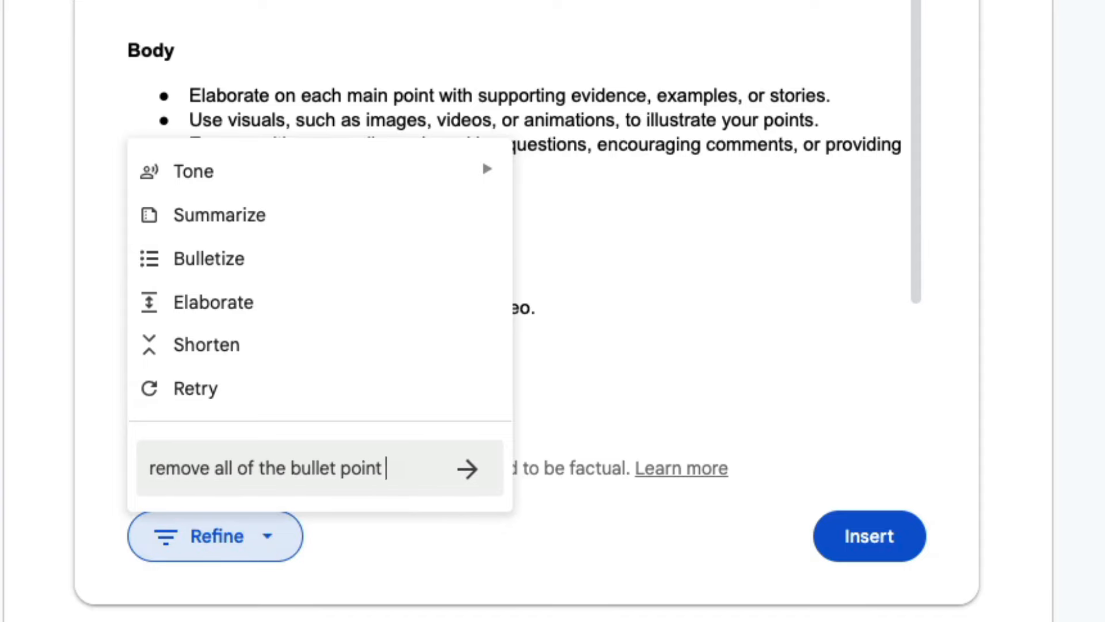
{"action": "type", "text": "text"}
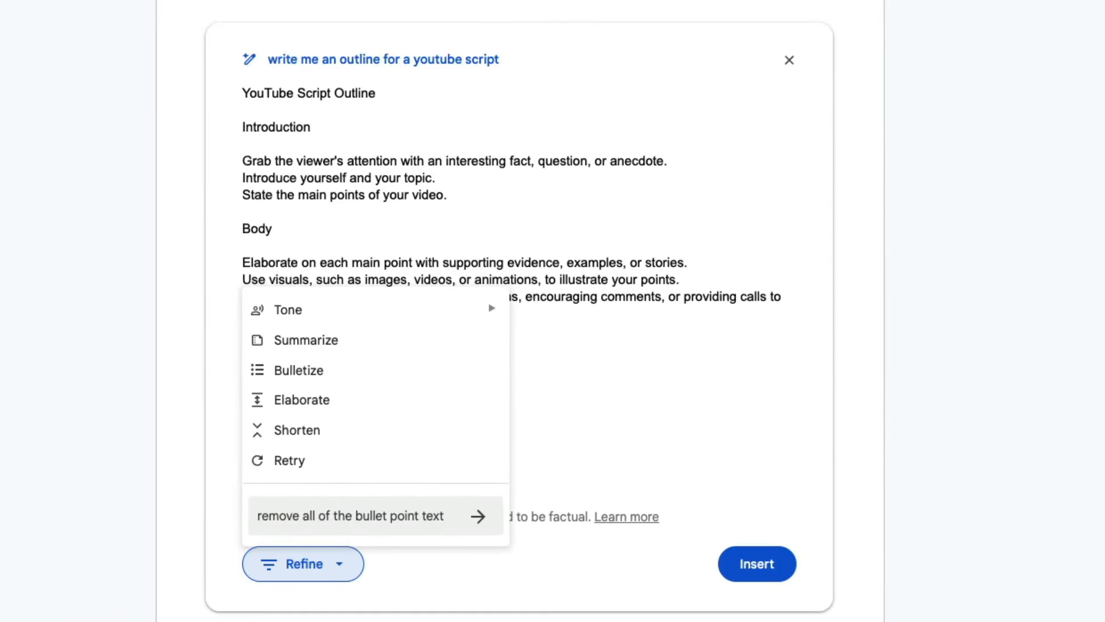
{"action": "type", "text": "give me suggestions to"}
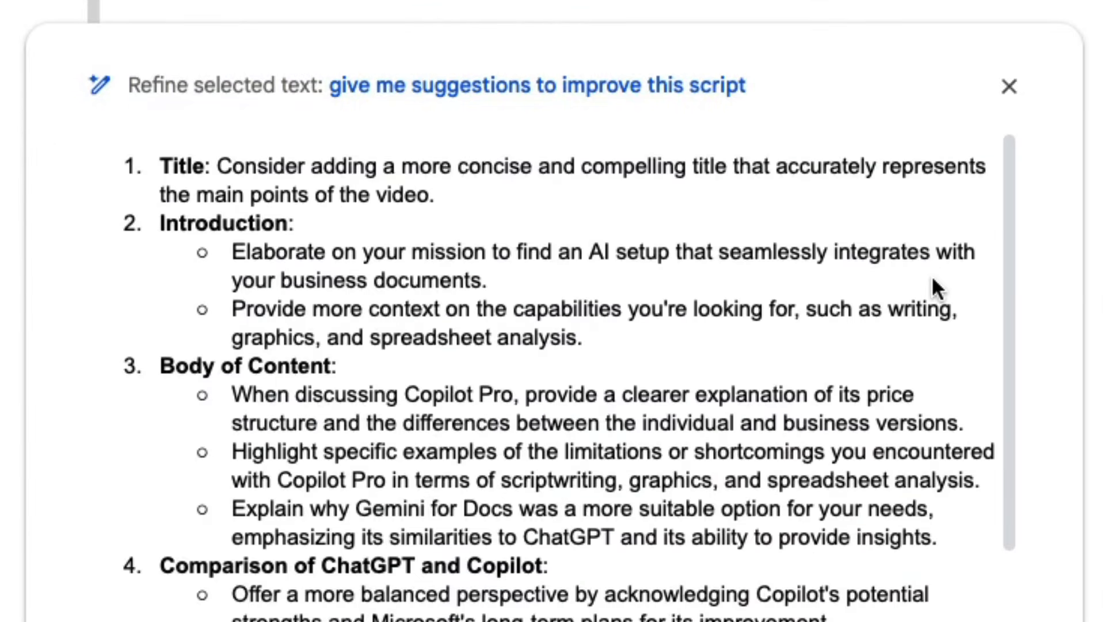
{"action": "scroll", "scroll_direction": "down", "scroll_amount": 3}
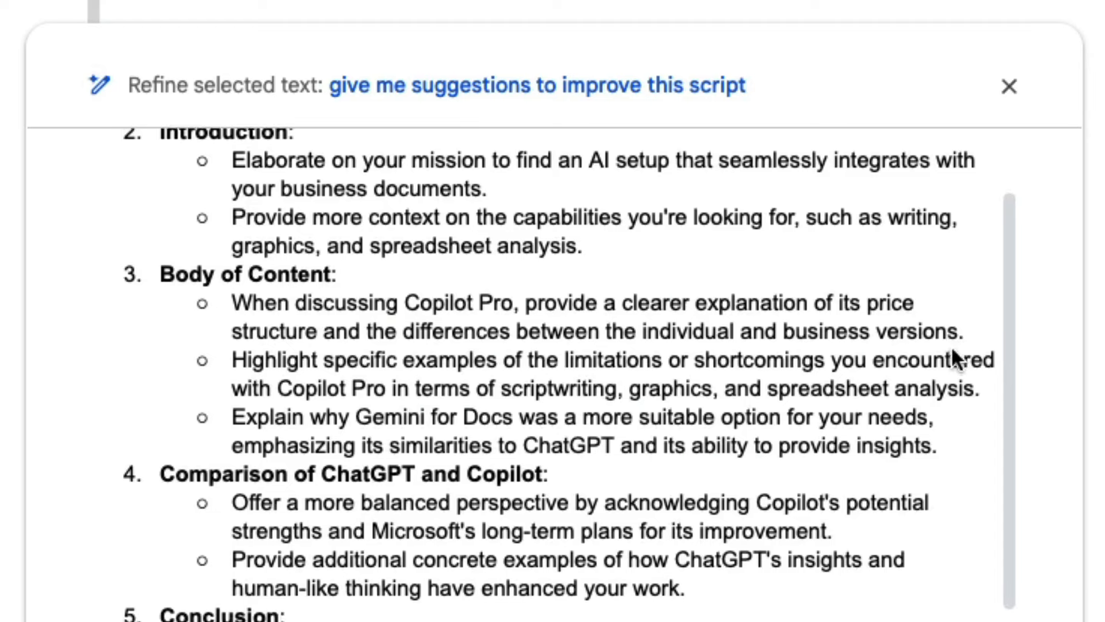
{"action": "scroll", "scroll_direction": "down", "scroll_amount": 3}
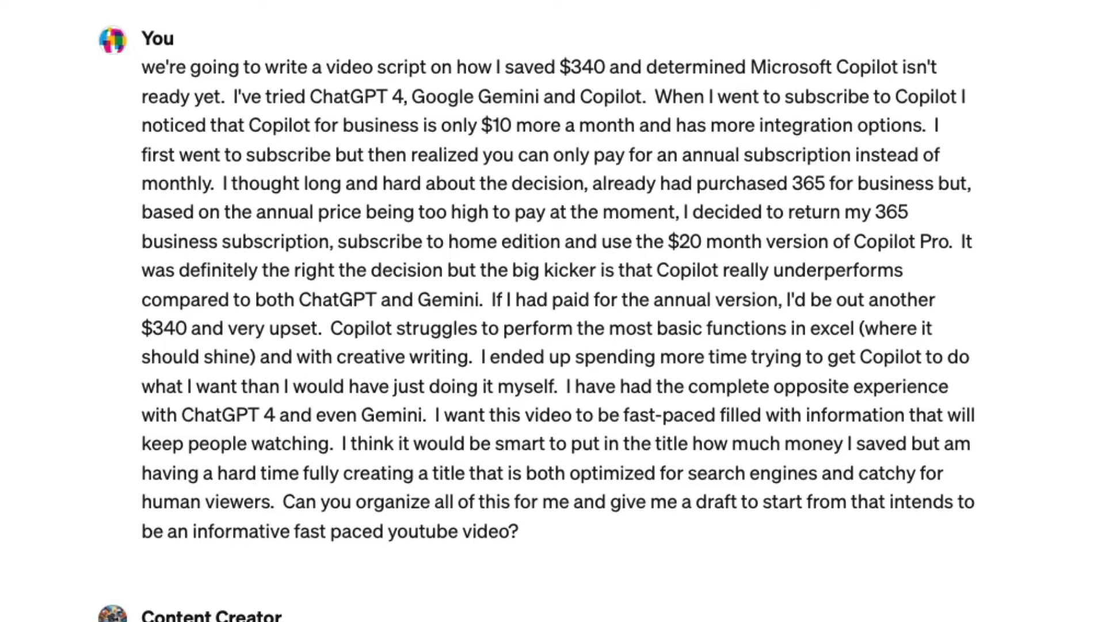
{"action": "scroll", "scroll_direction": "down", "scroll_amount": 3}
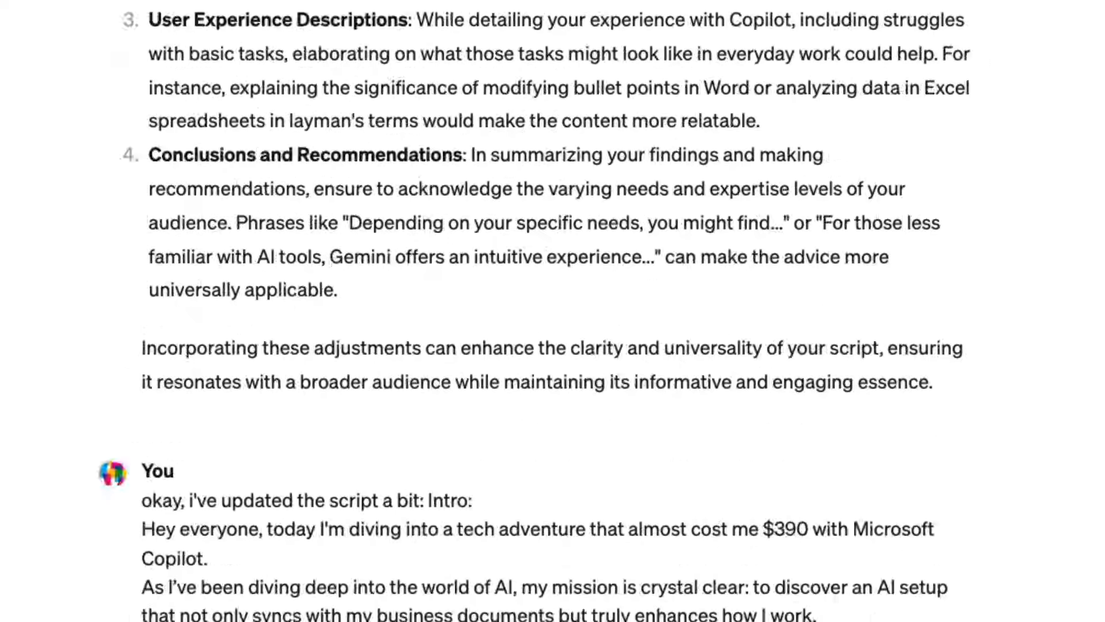
{"action": "scroll", "scroll_direction": "down", "scroll_amount": 3}
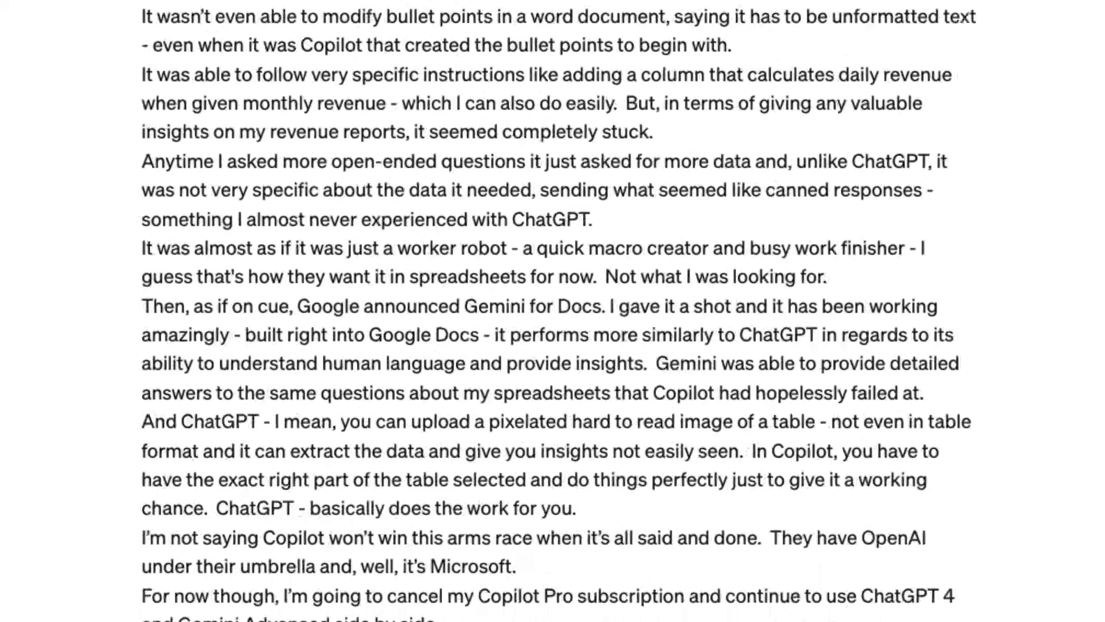